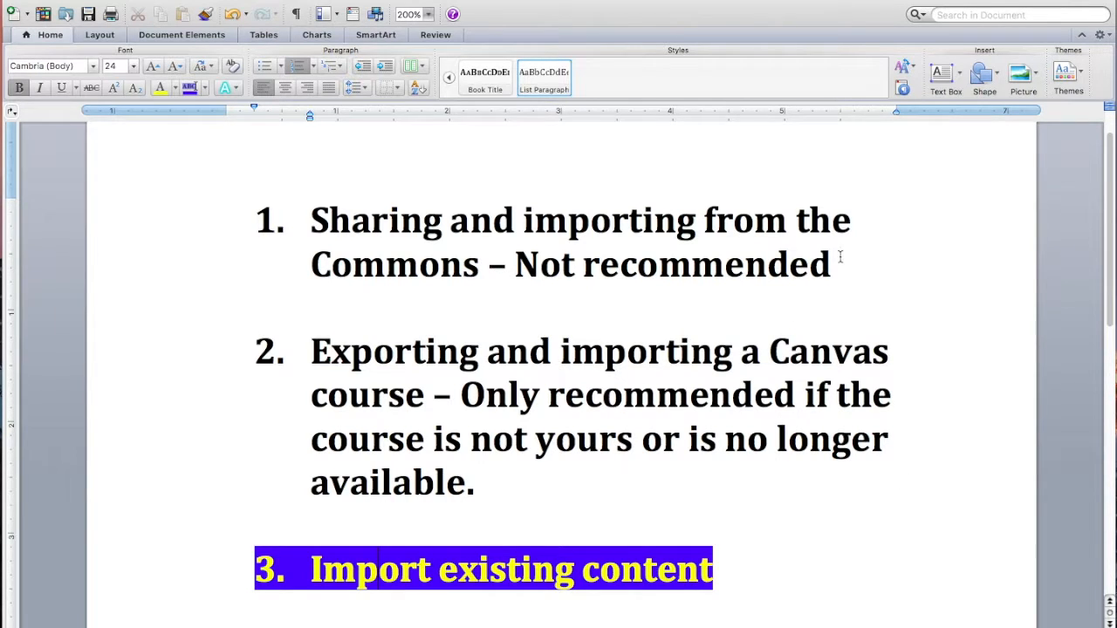
Highlight the Commons-sharing and course-export methods in the Word notes, then deselect.
drag(311, 219, 831, 265)
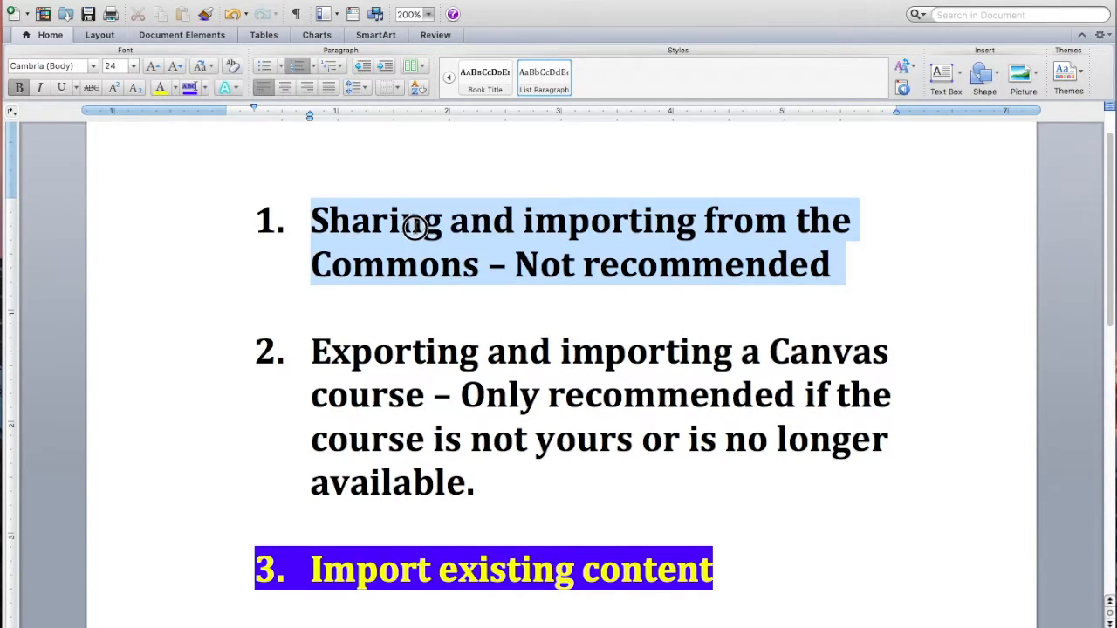
mouse_move(315, 217)
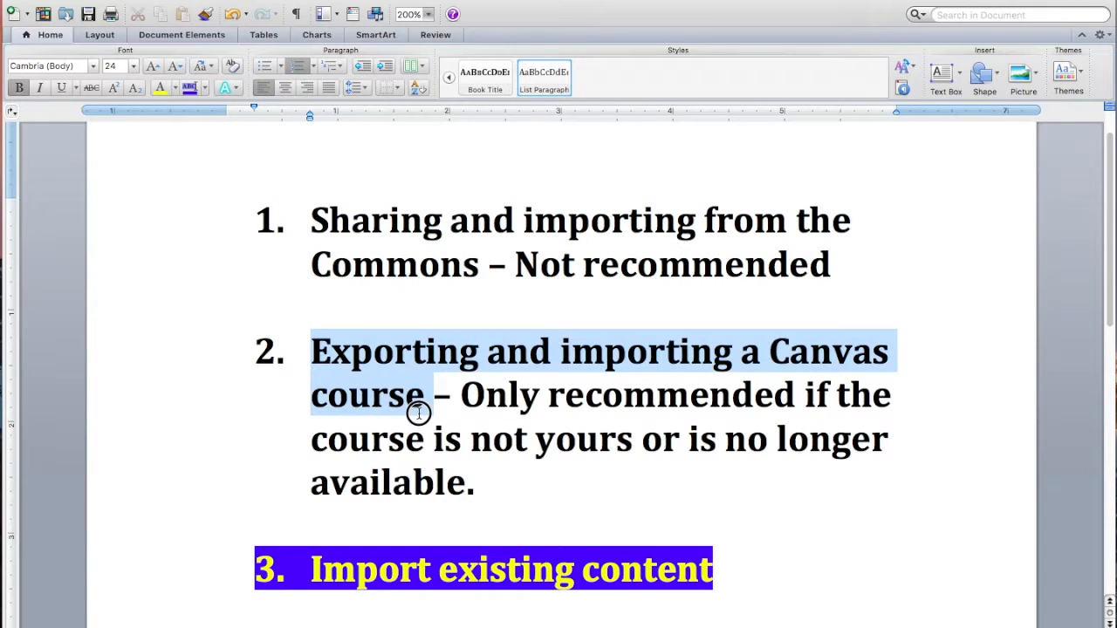
drag(419, 394, 478, 482)
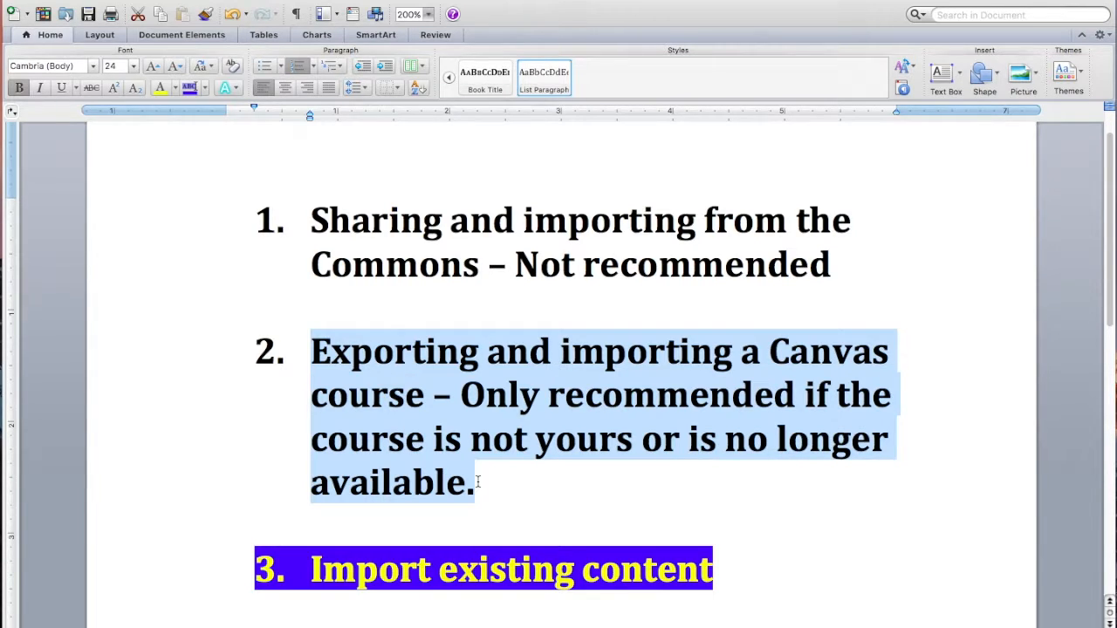
click(474, 481)
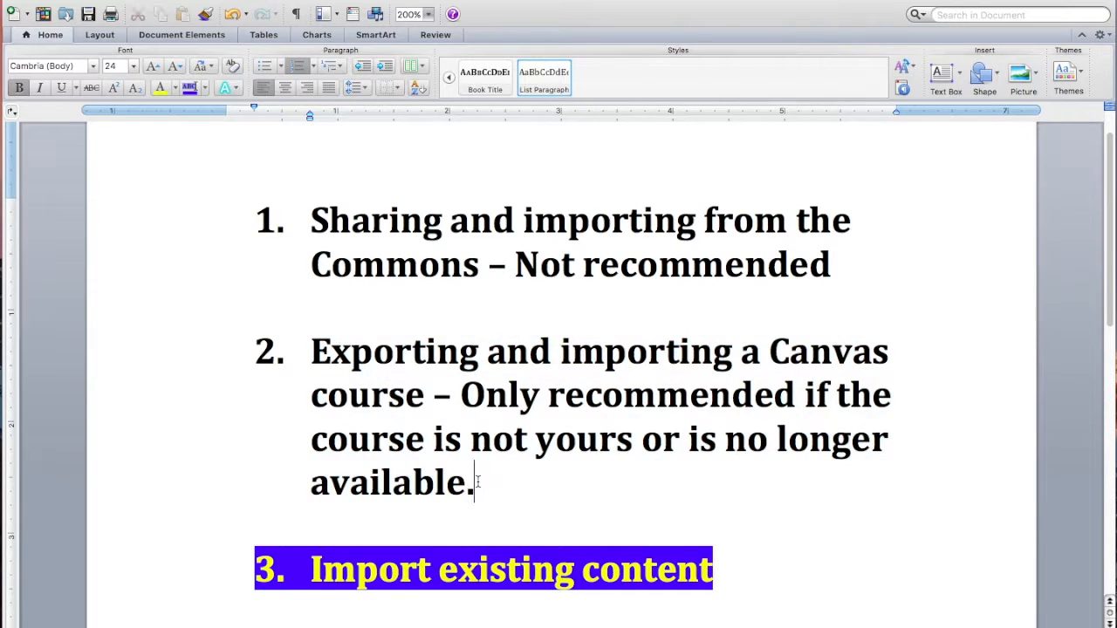
Move down to item 3 and switch to the browser showing Robotics Intro > Modules.
scroll(down, 3)
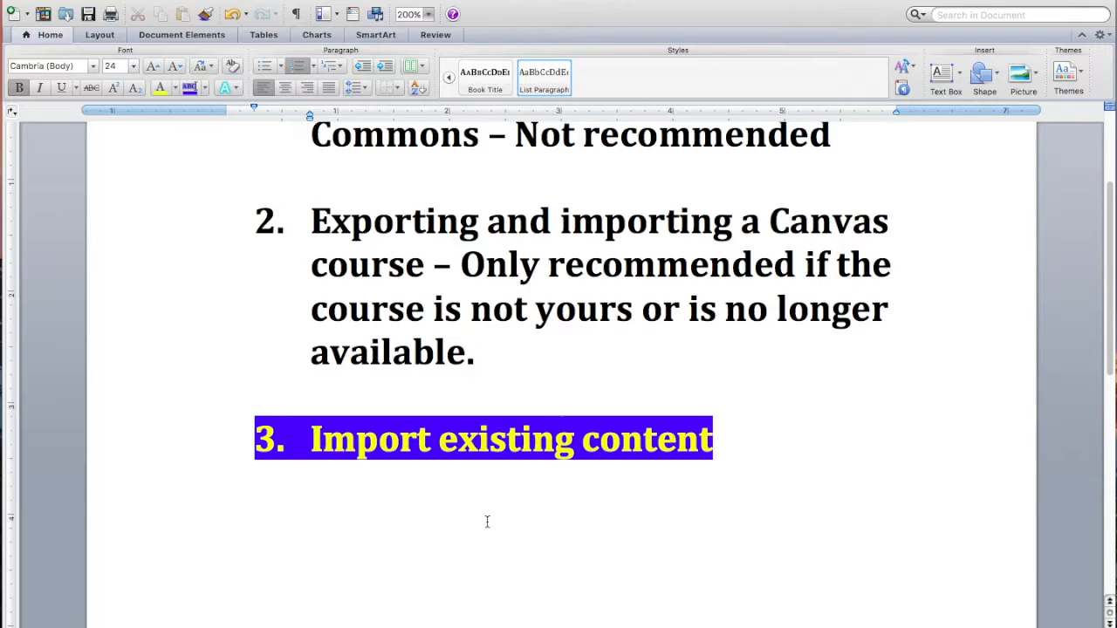
click(473, 352)
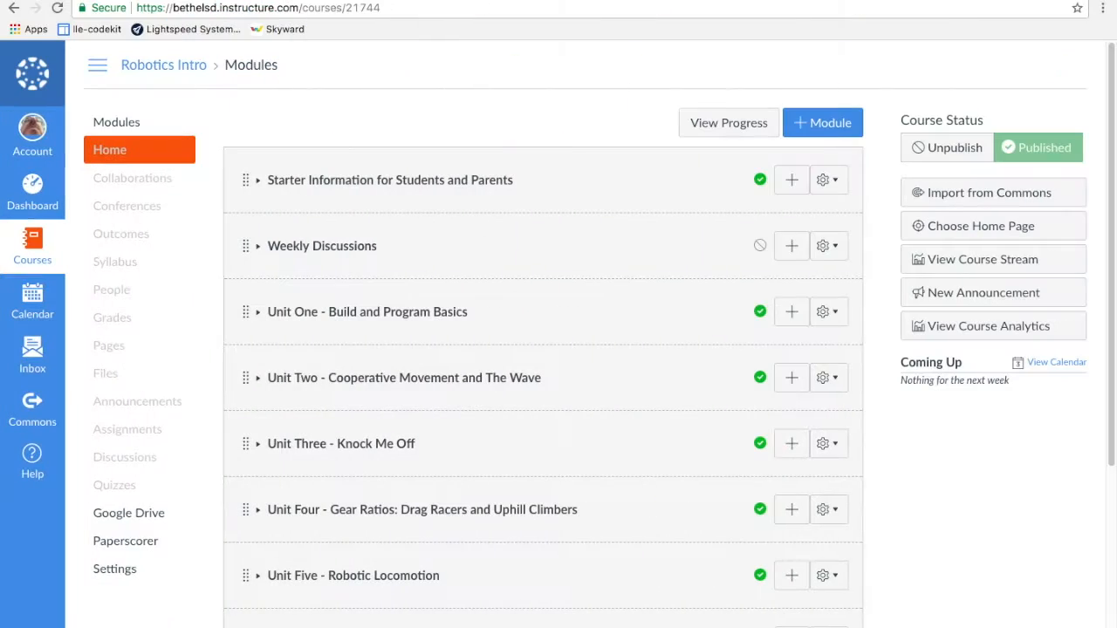
Return to the Dashboard and reopen the Robotics Intro Modules list.
click(31, 183)
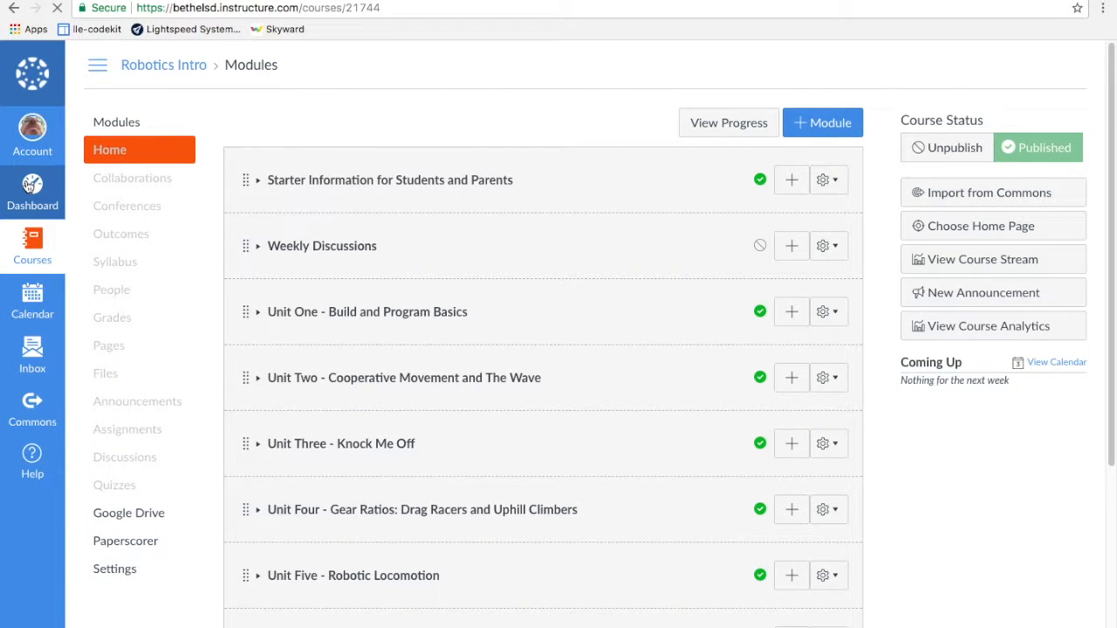
click(31, 183)
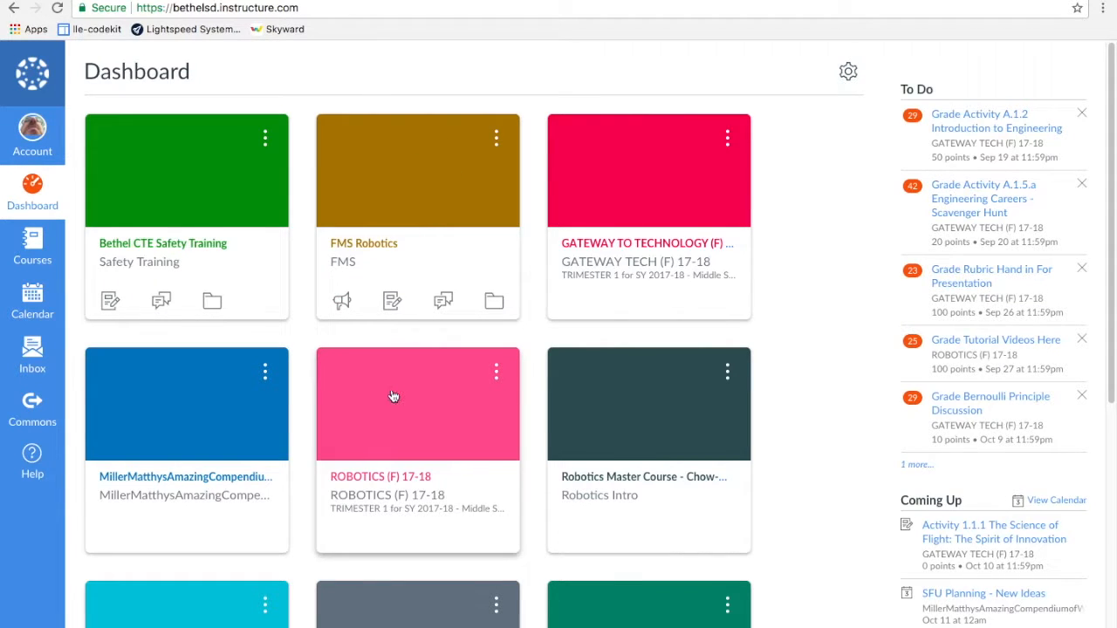
mouse_move(628, 433)
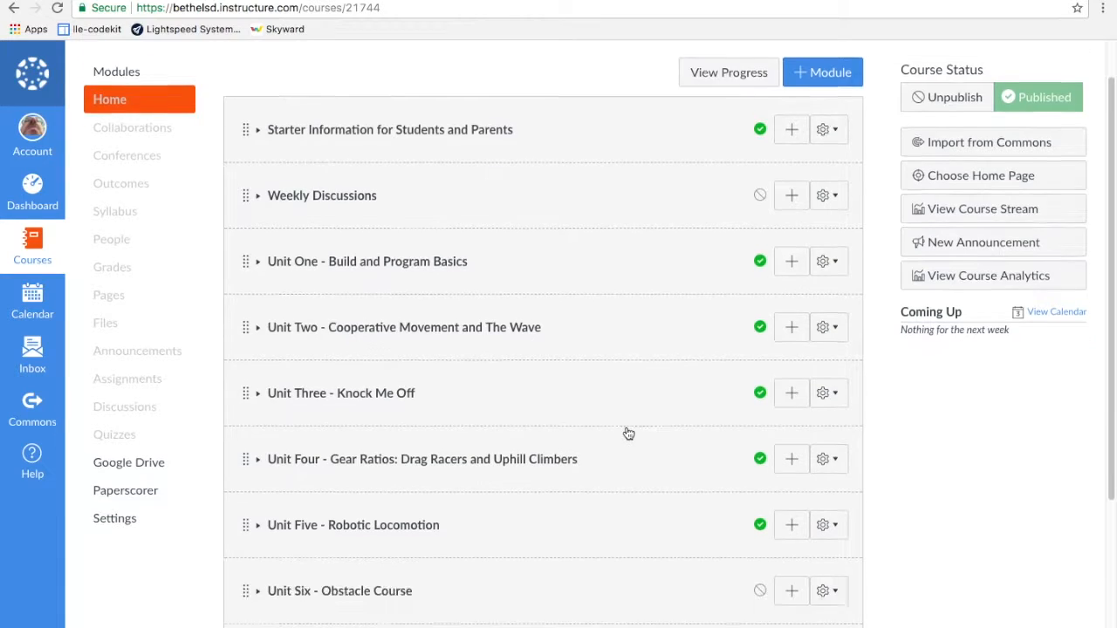
scroll(down, 3)
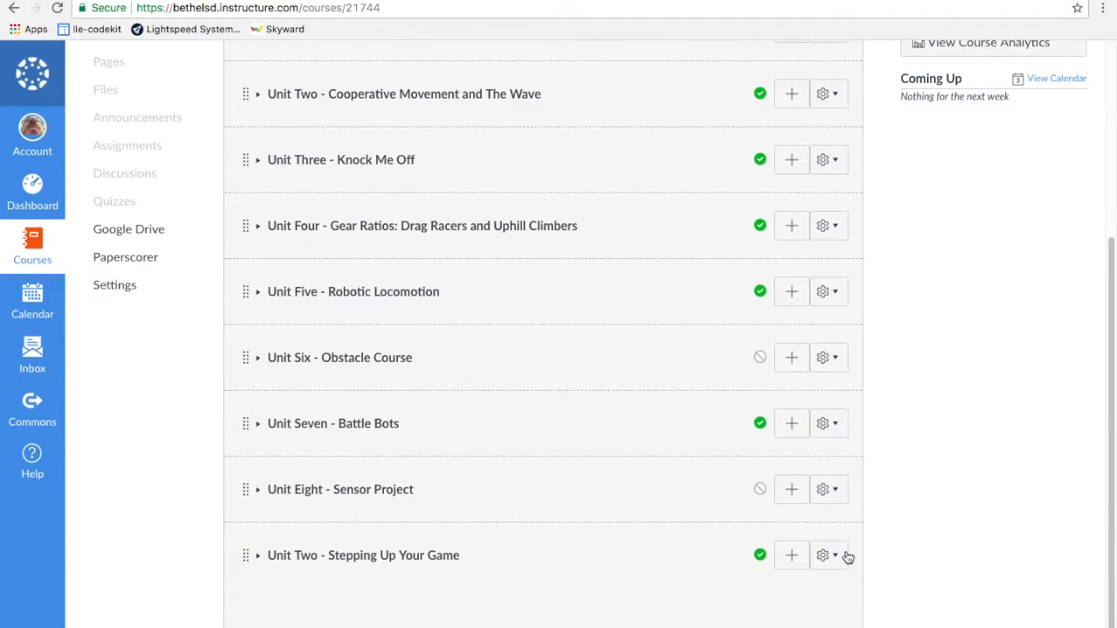
Delete the Unit Two - Stepping Up Your Game module via its gear menu and return to the Dashboard.
click(822, 555)
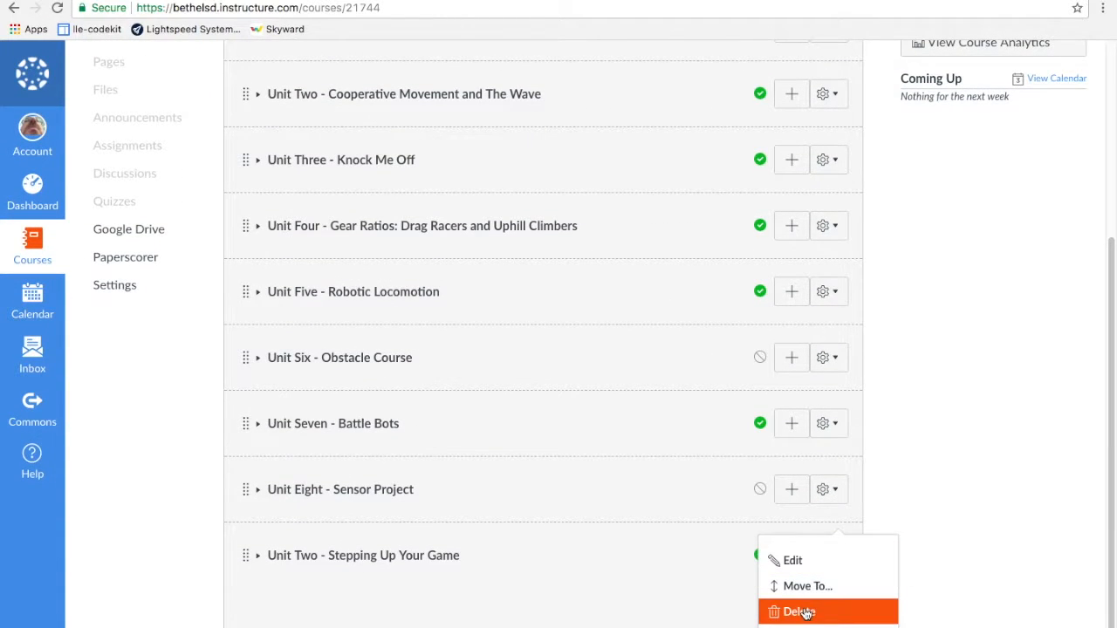
click(797, 611)
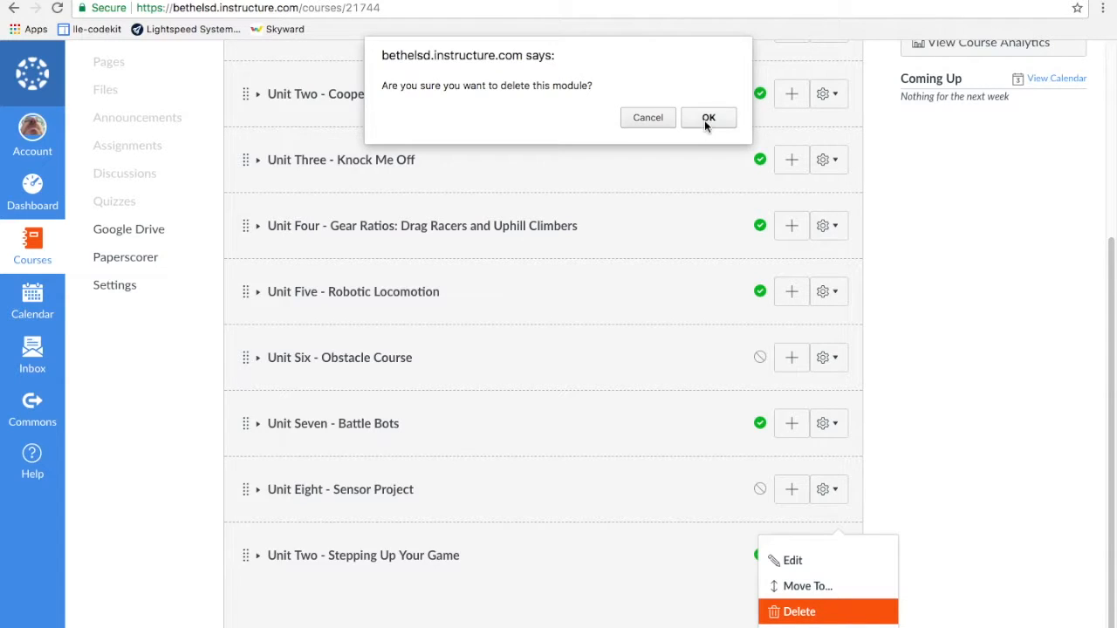
click(708, 117)
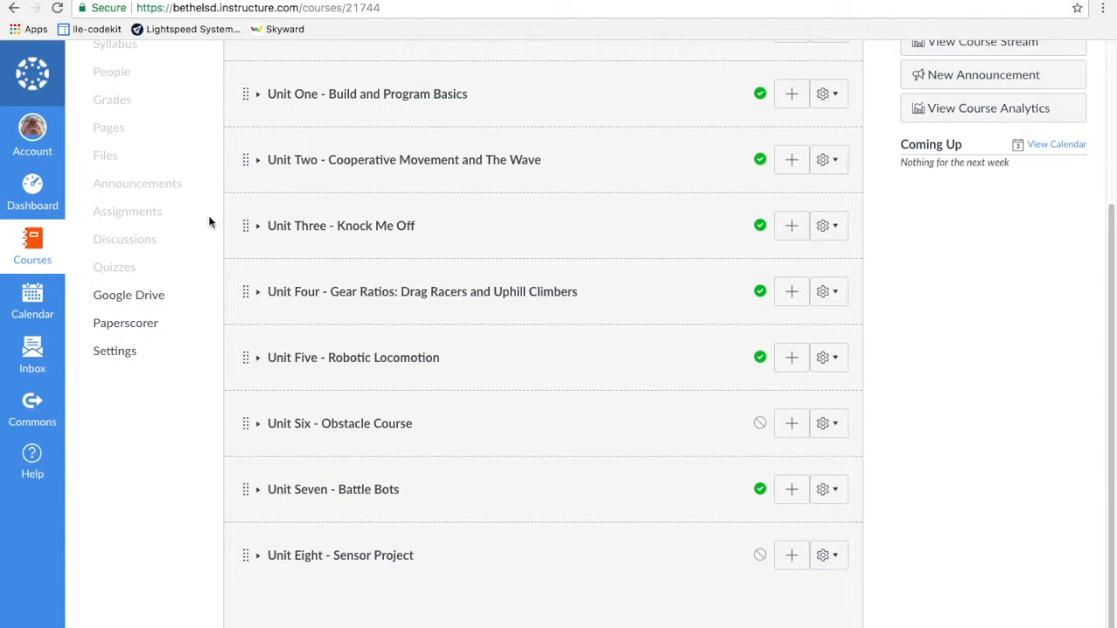
click(31, 183)
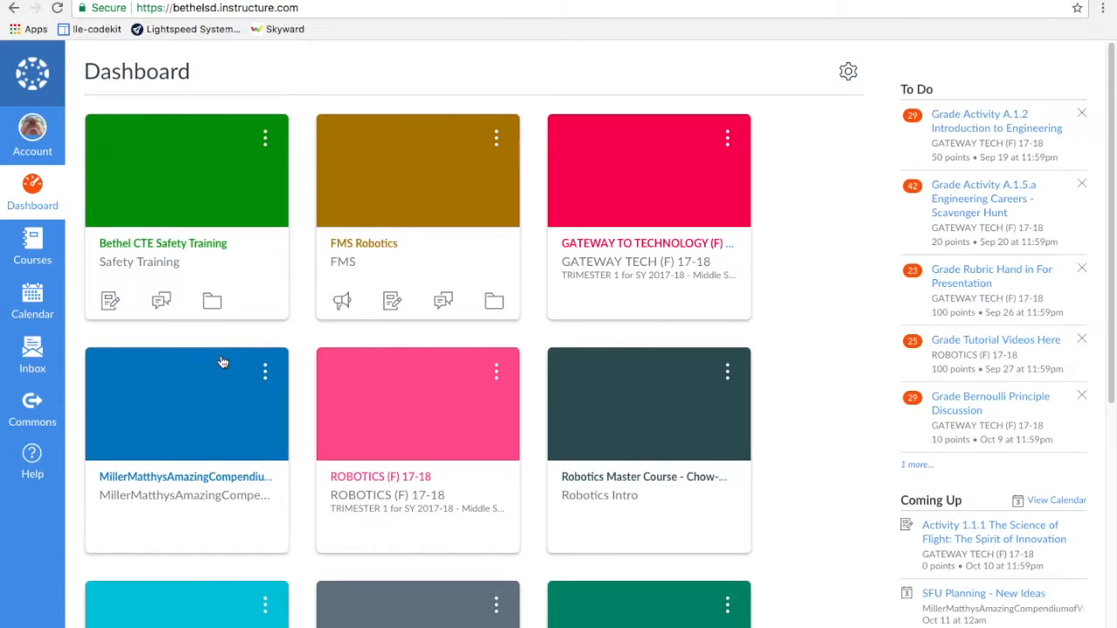
mouse_move(379, 429)
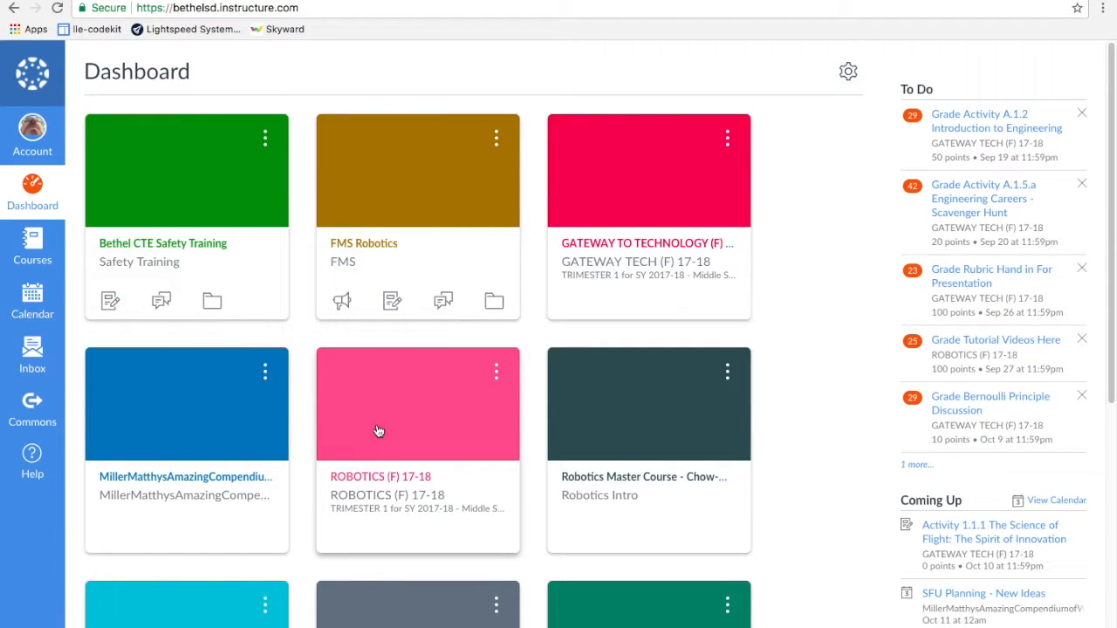
click(417, 403)
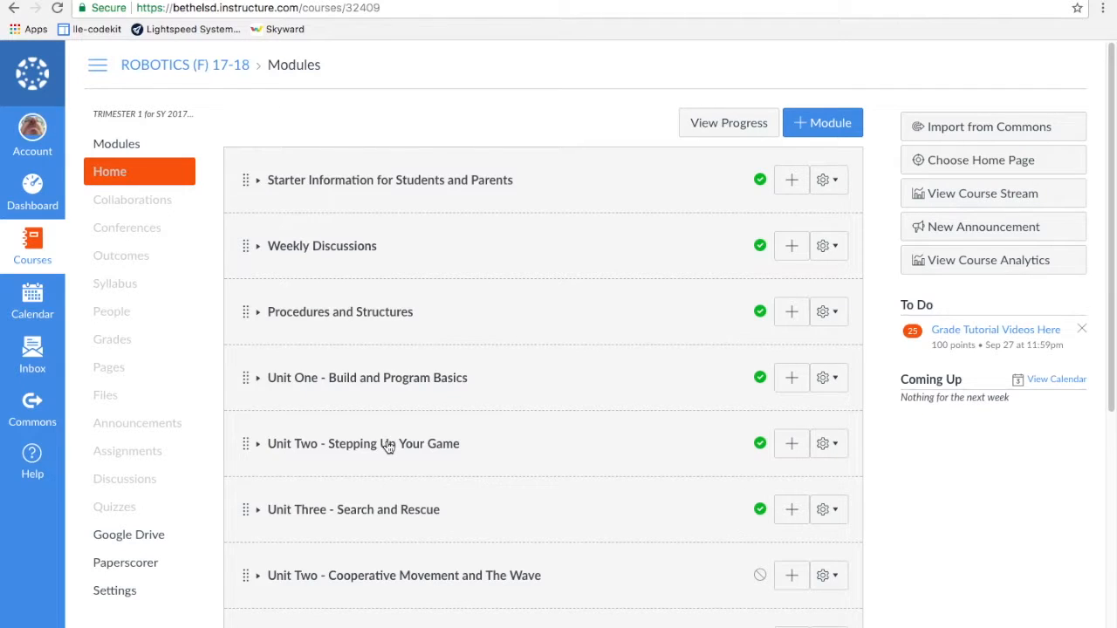
mouse_move(32, 185)
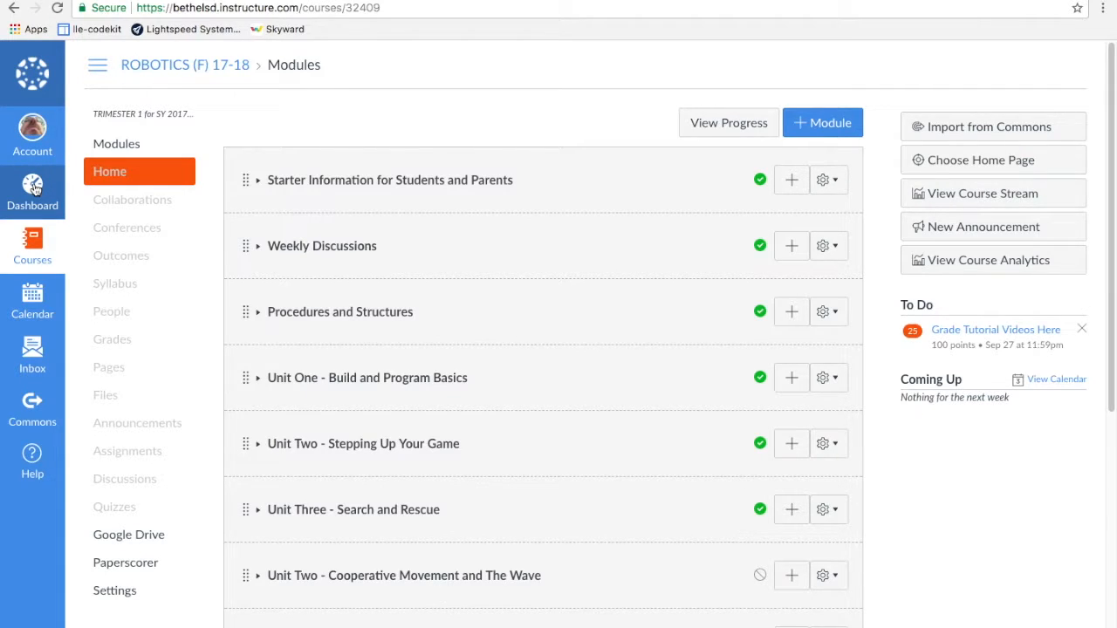
click(31, 192)
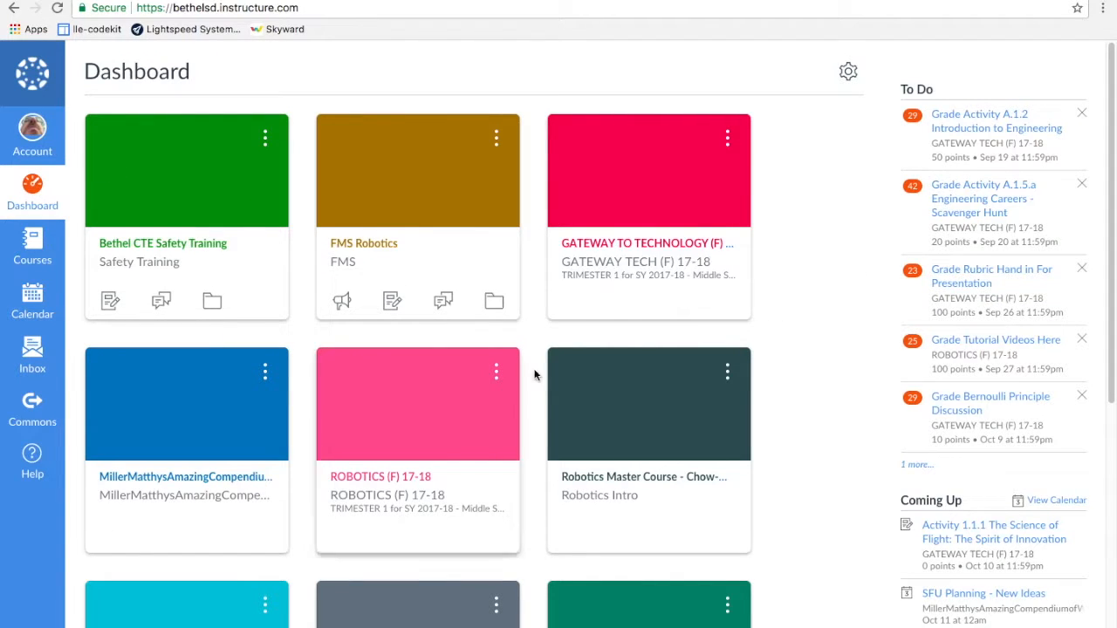
mouse_move(628, 401)
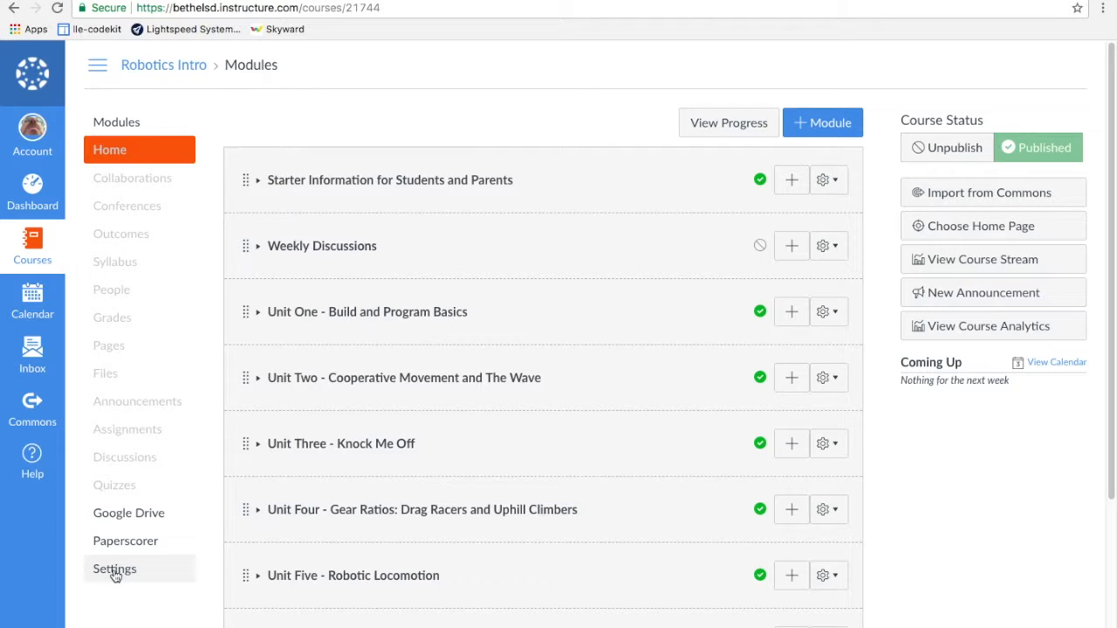
Go to Robotics Intro course Settings and start Import Course Content.
click(115, 568)
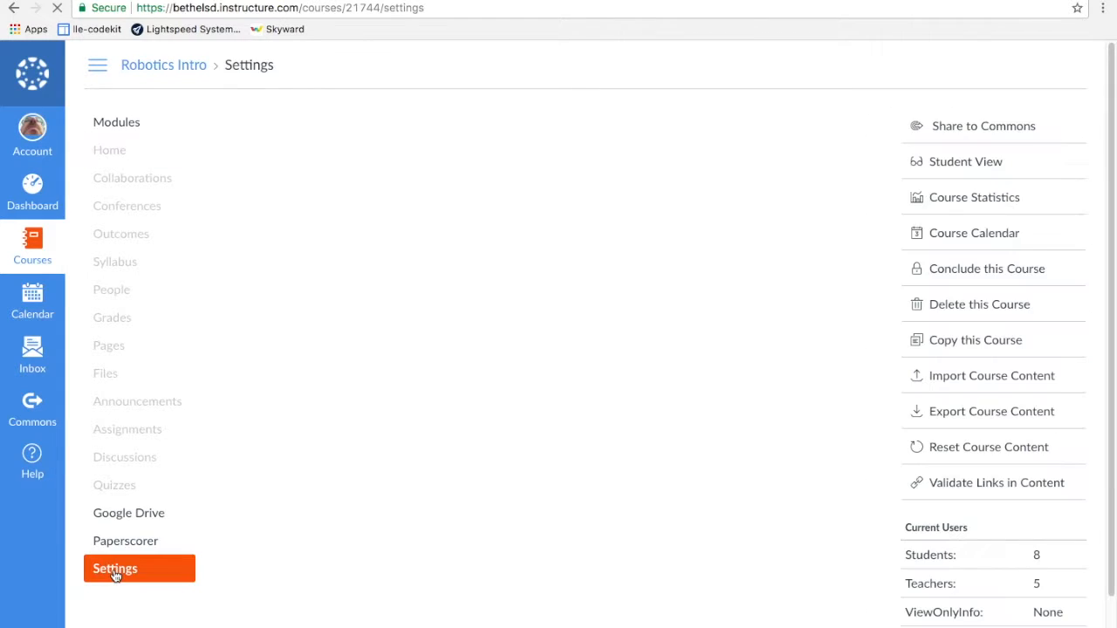
click(115, 569)
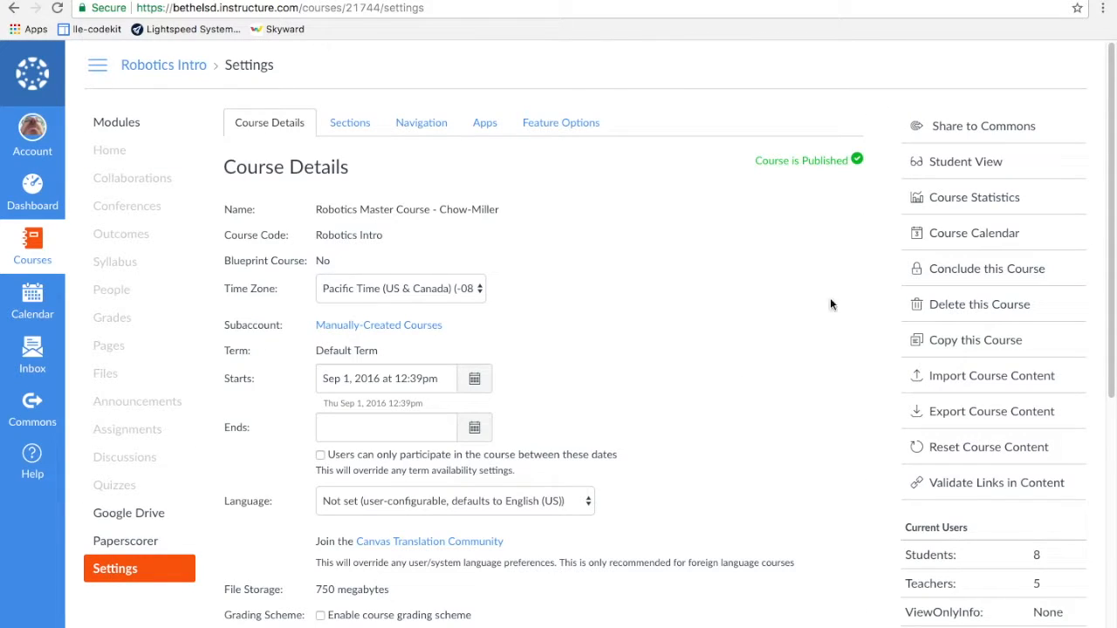
mouse_move(991, 375)
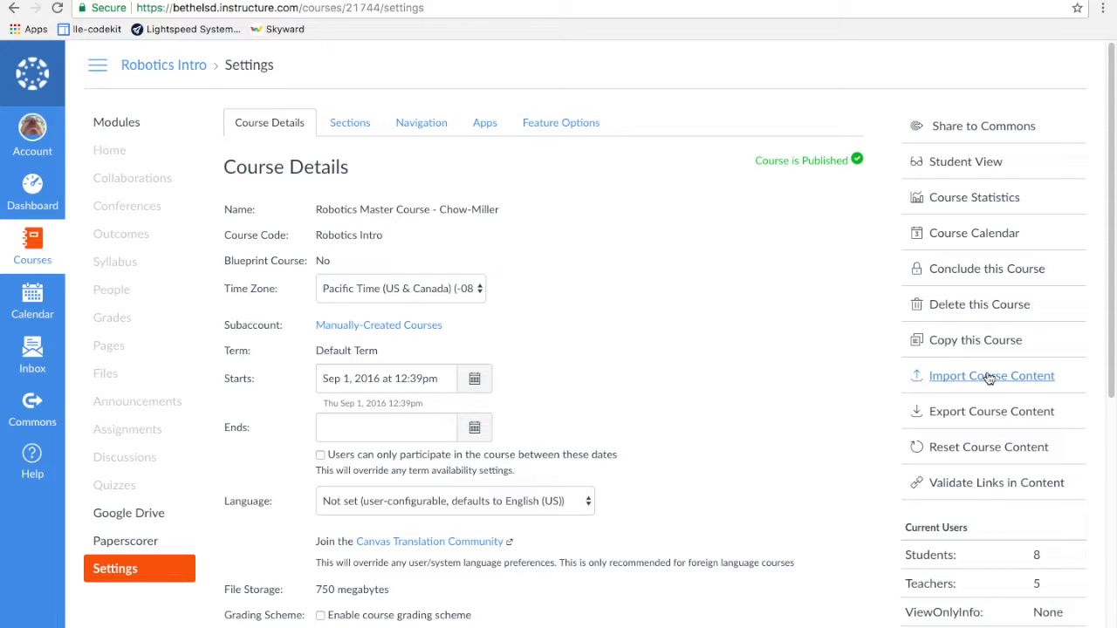
click(991, 376)
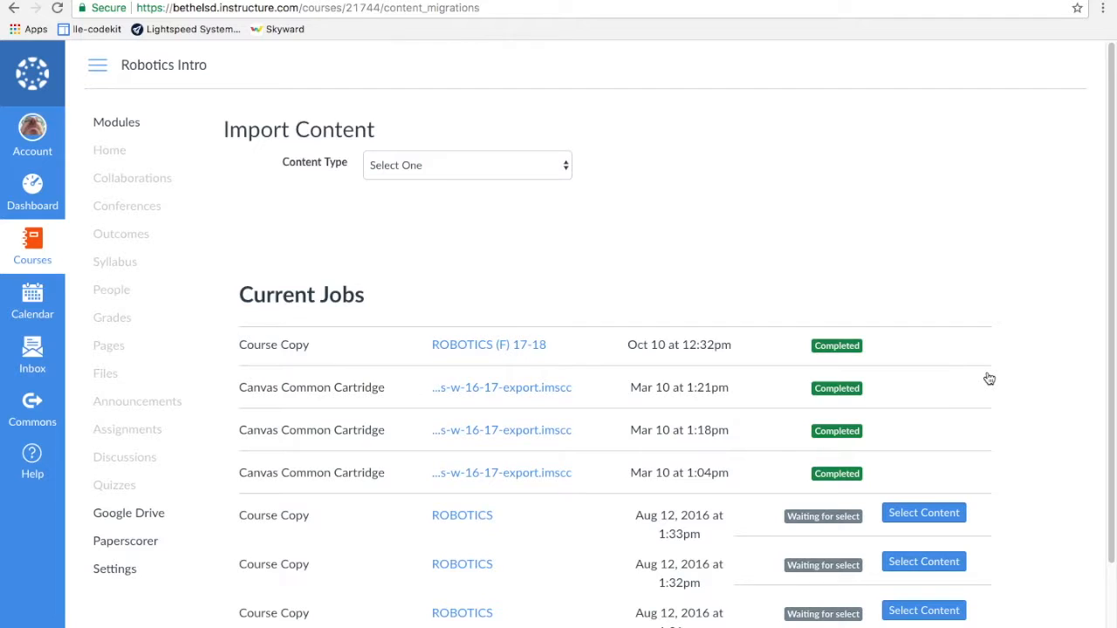
mouse_move(623, 248)
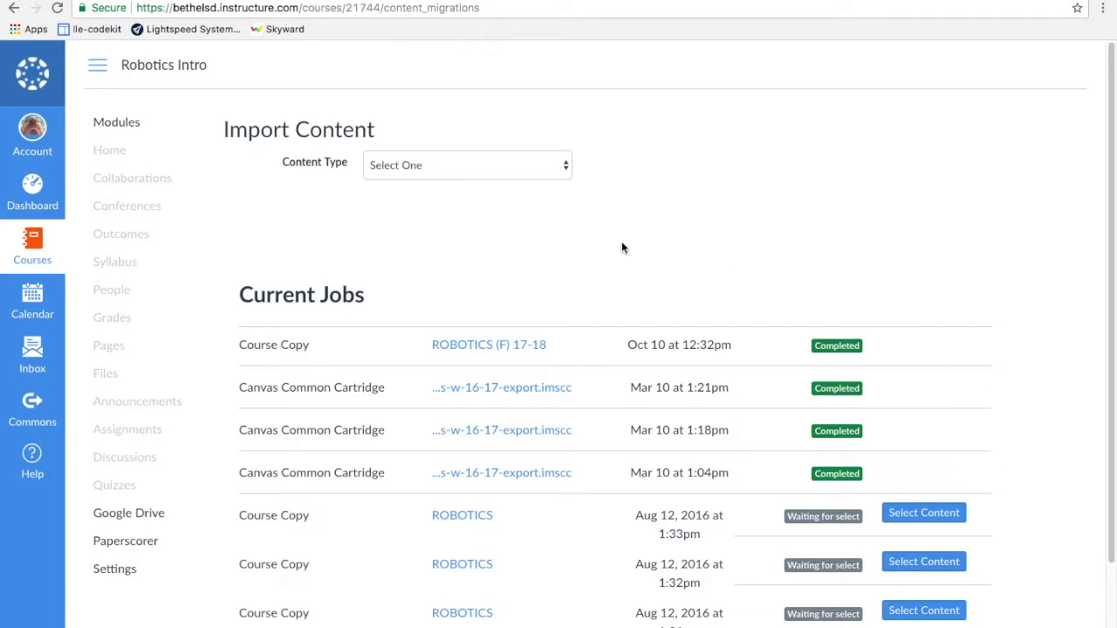
mouse_move(565, 167)
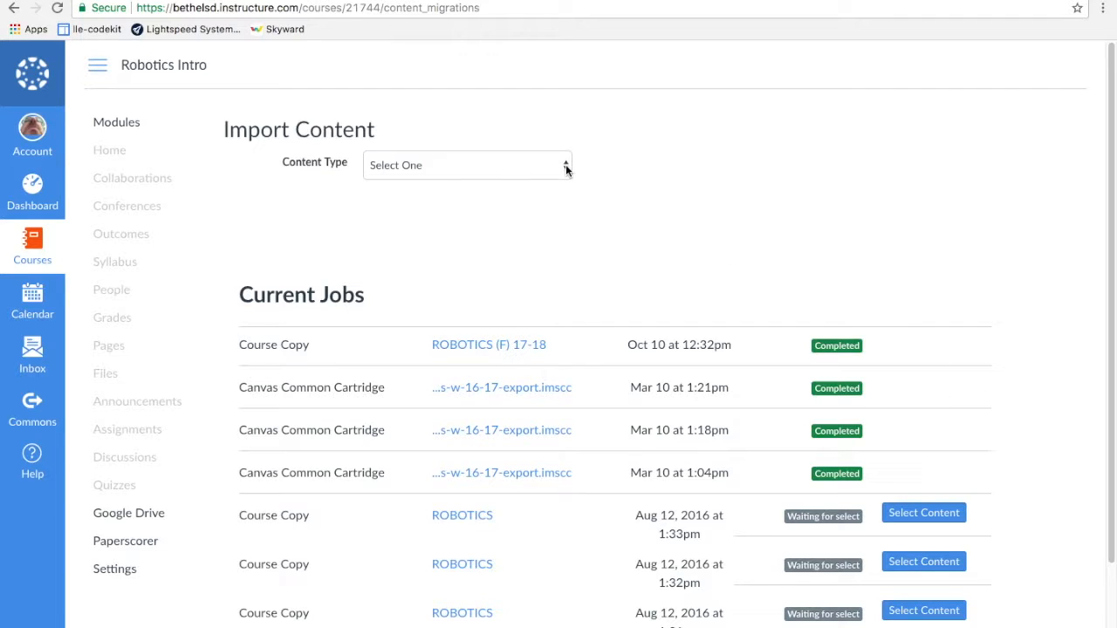
Choose Copy a Canvas Course with ROBOTICS (F) 17-18 as the source course.
click(468, 164)
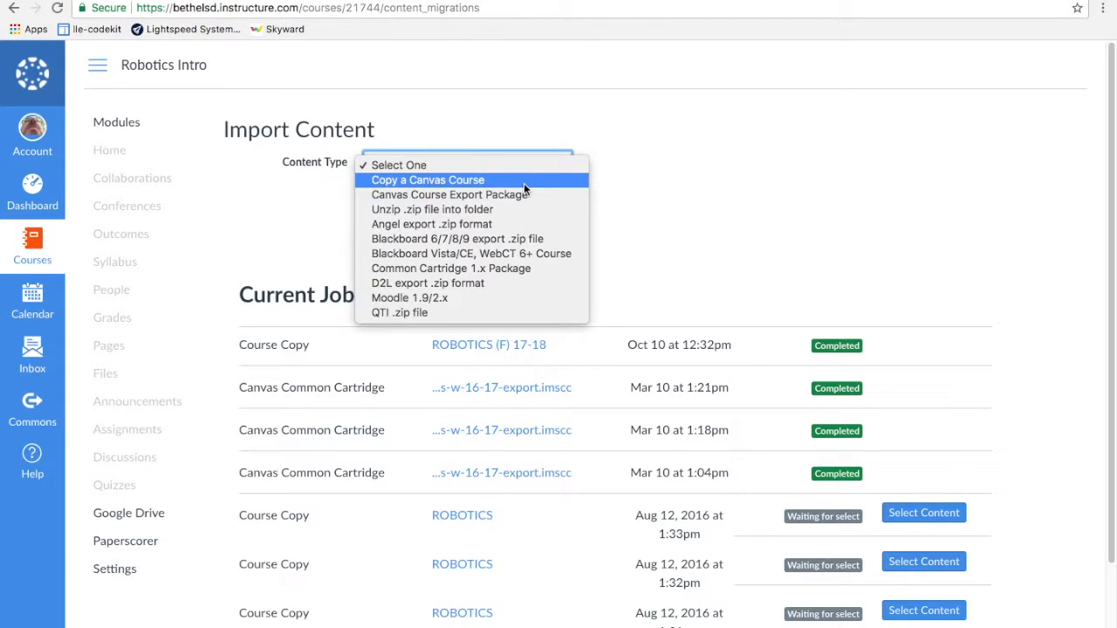
click(426, 179)
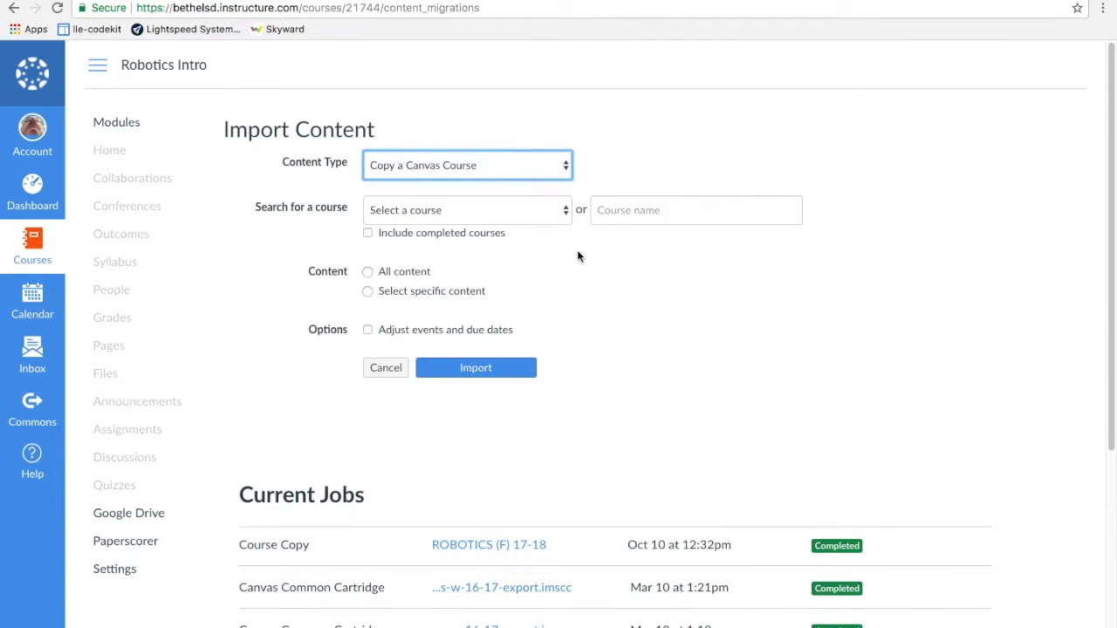
mouse_move(537, 211)
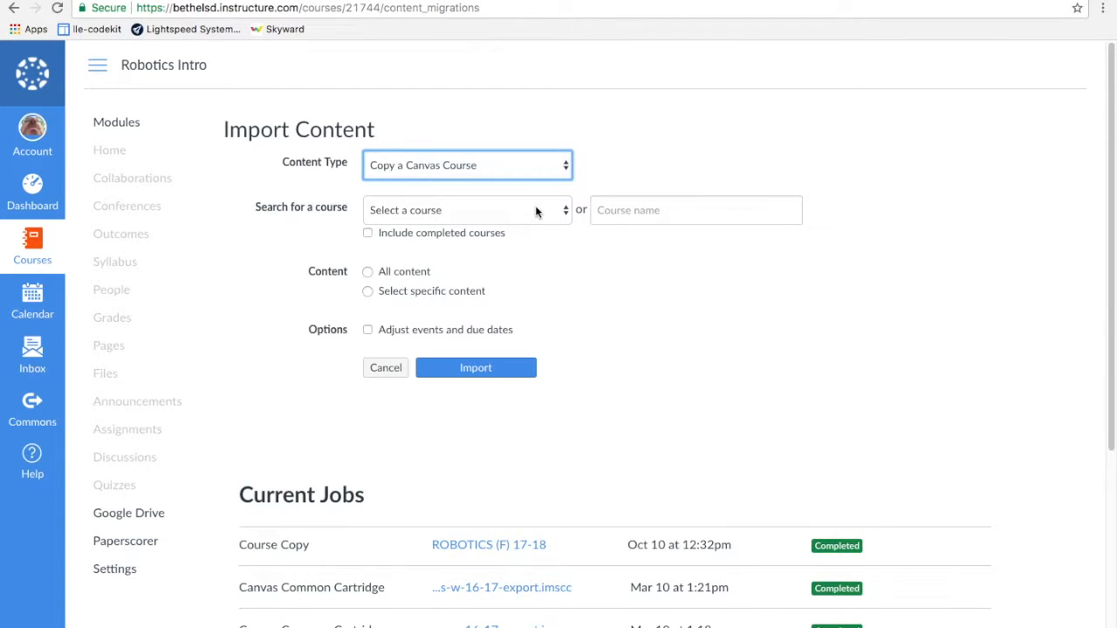
click(468, 209)
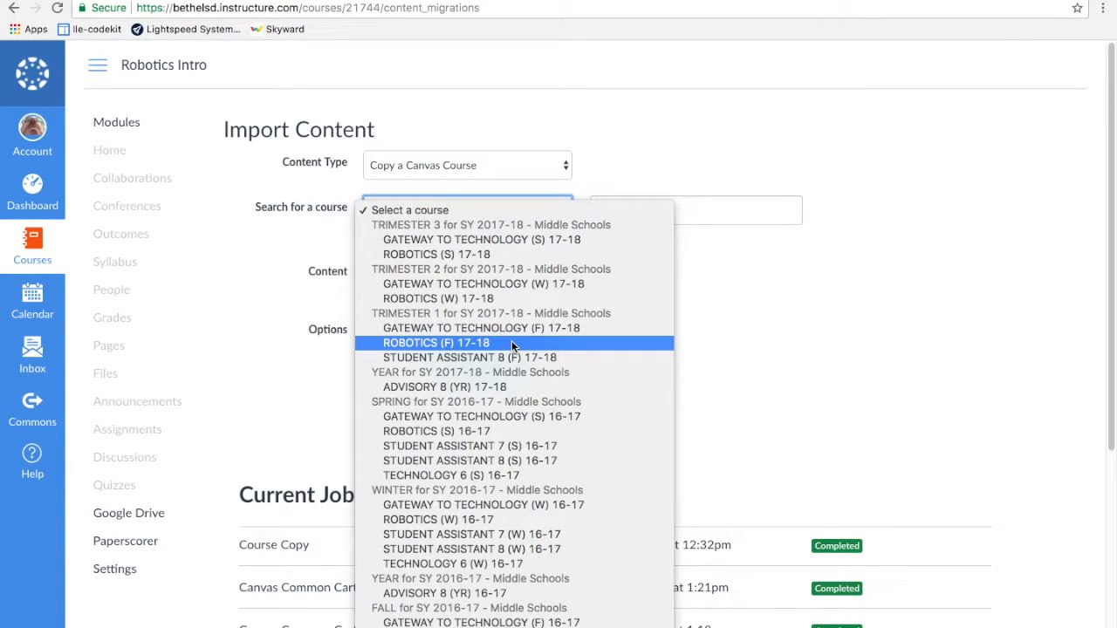
click(437, 342)
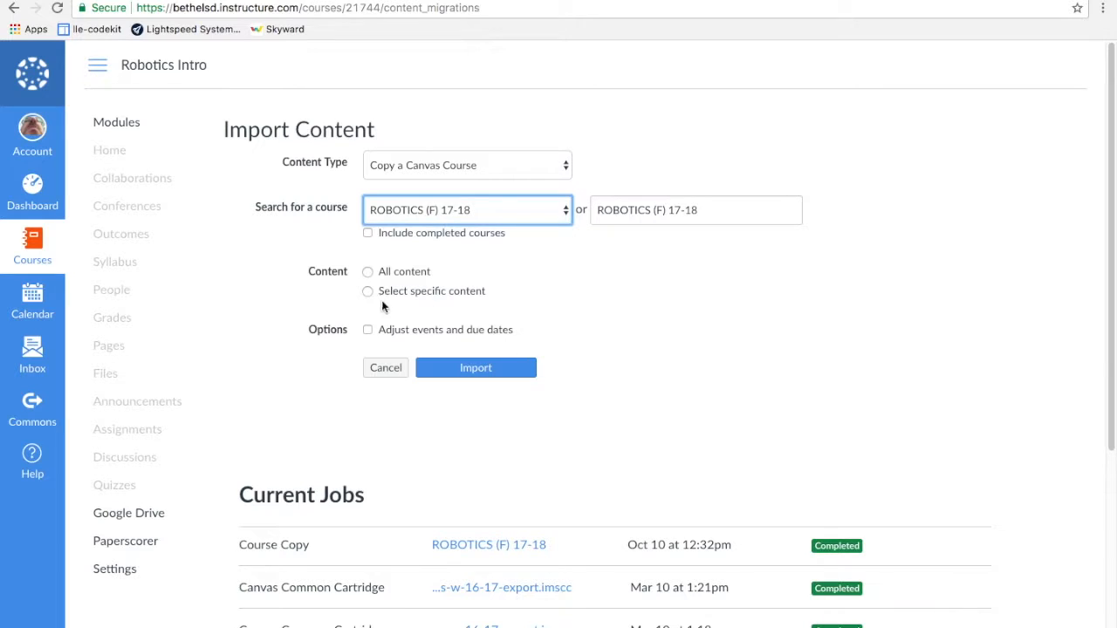
Select specific content, adjust events and due dates with Remove dates, and start the import.
click(366, 290)
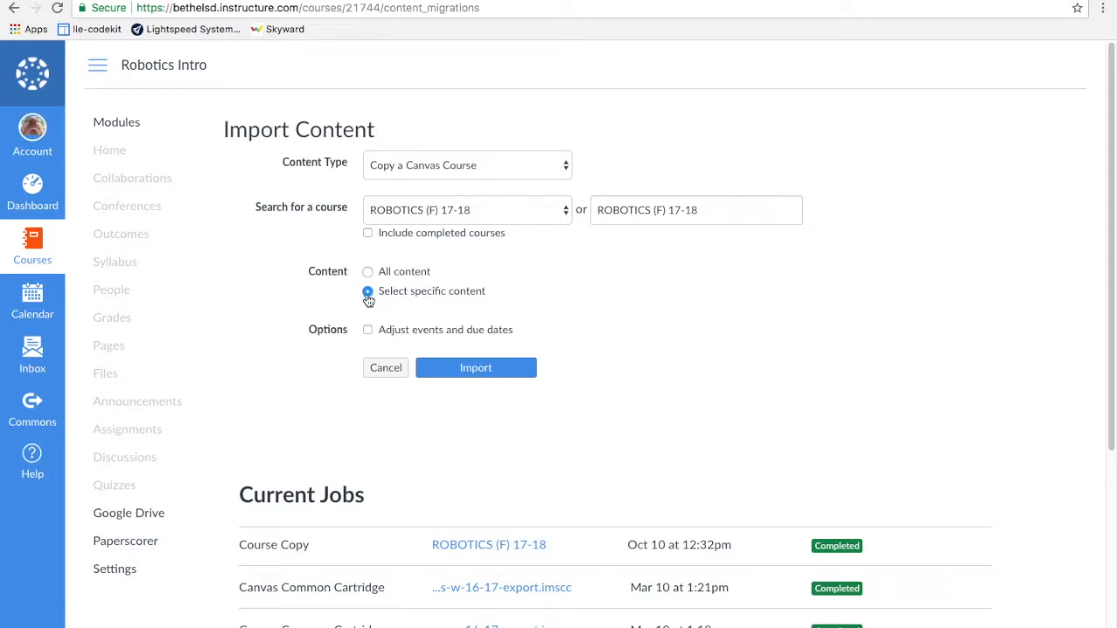
click(366, 330)
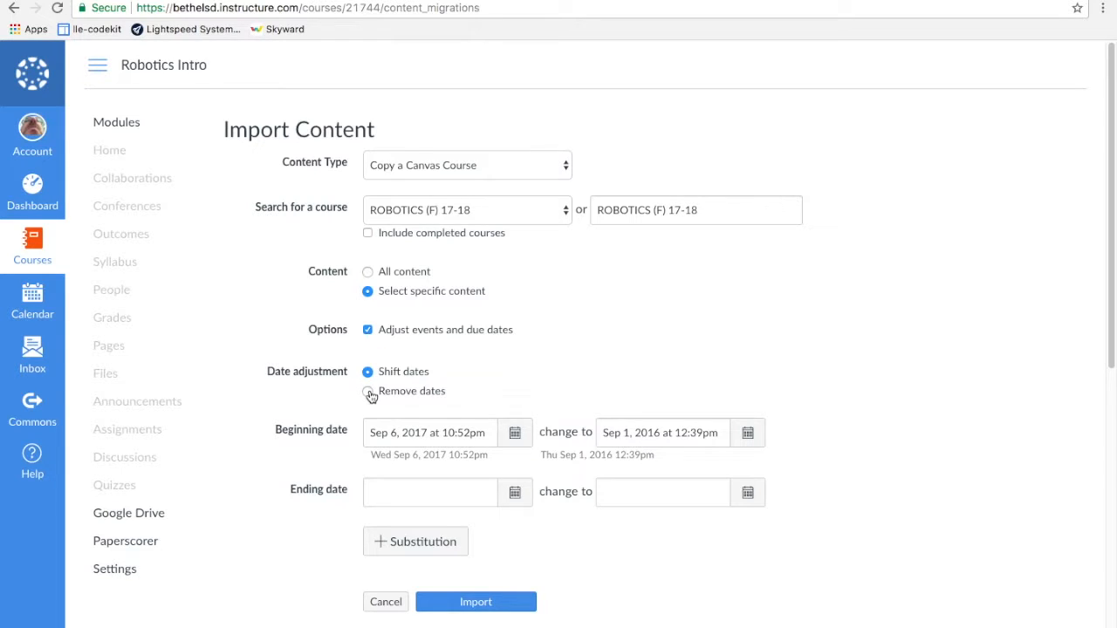
click(366, 390)
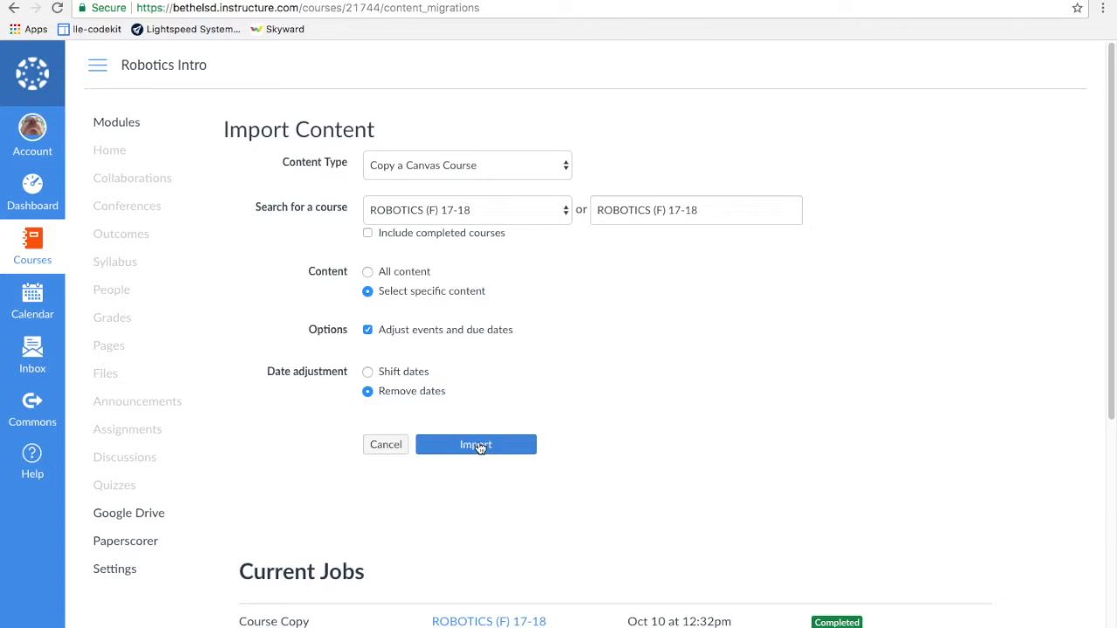
click(474, 445)
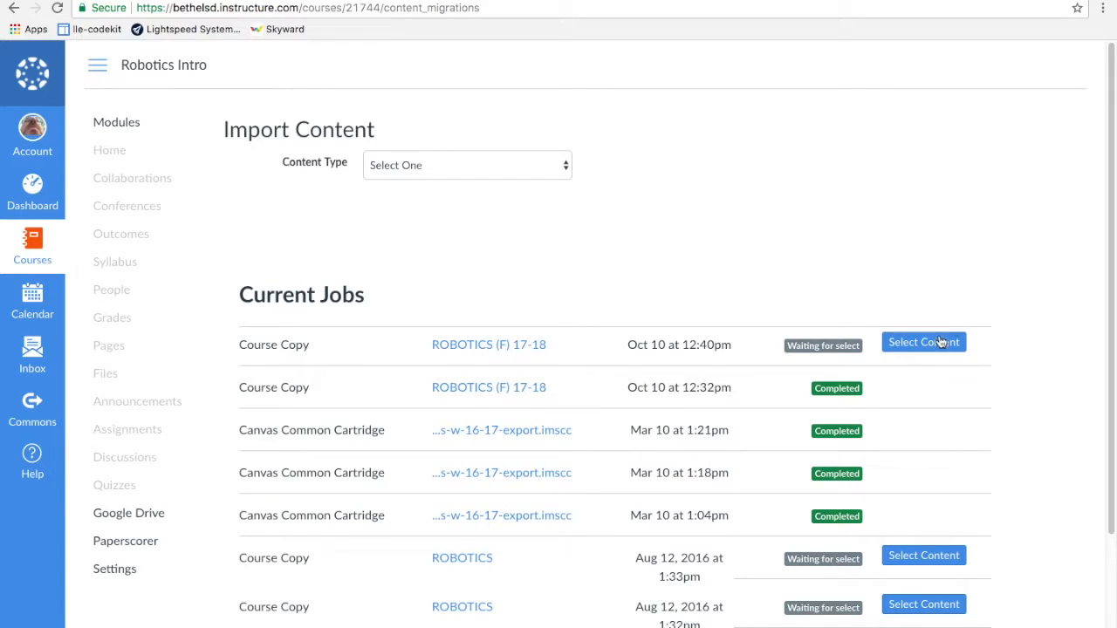
Begin content selection for the waiting job and expand the individual Modules list.
click(923, 340)
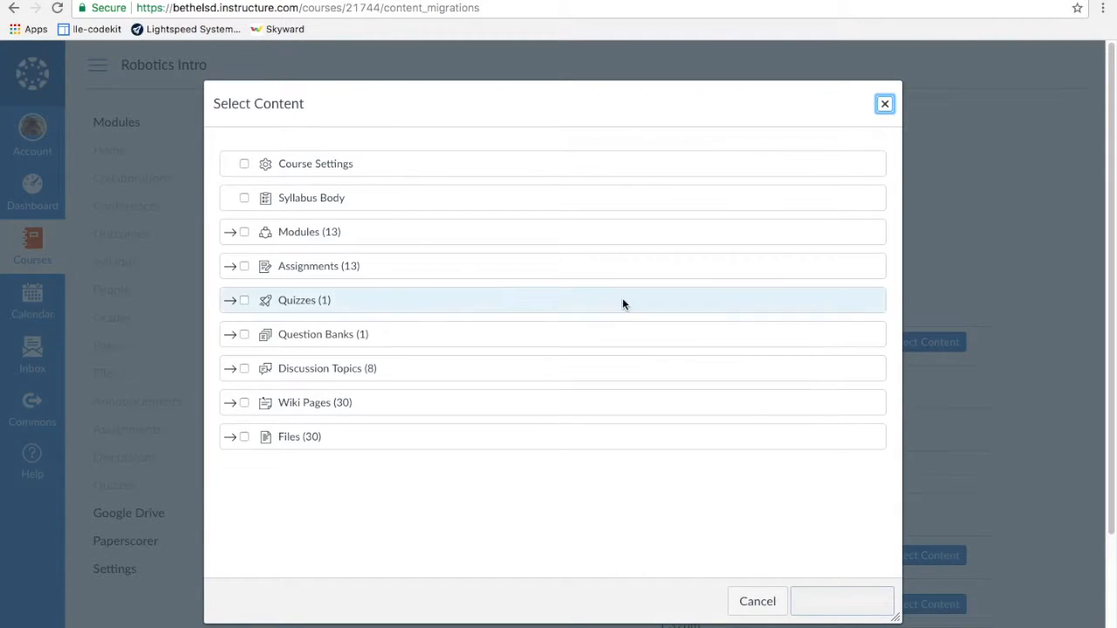
mouse_move(248, 237)
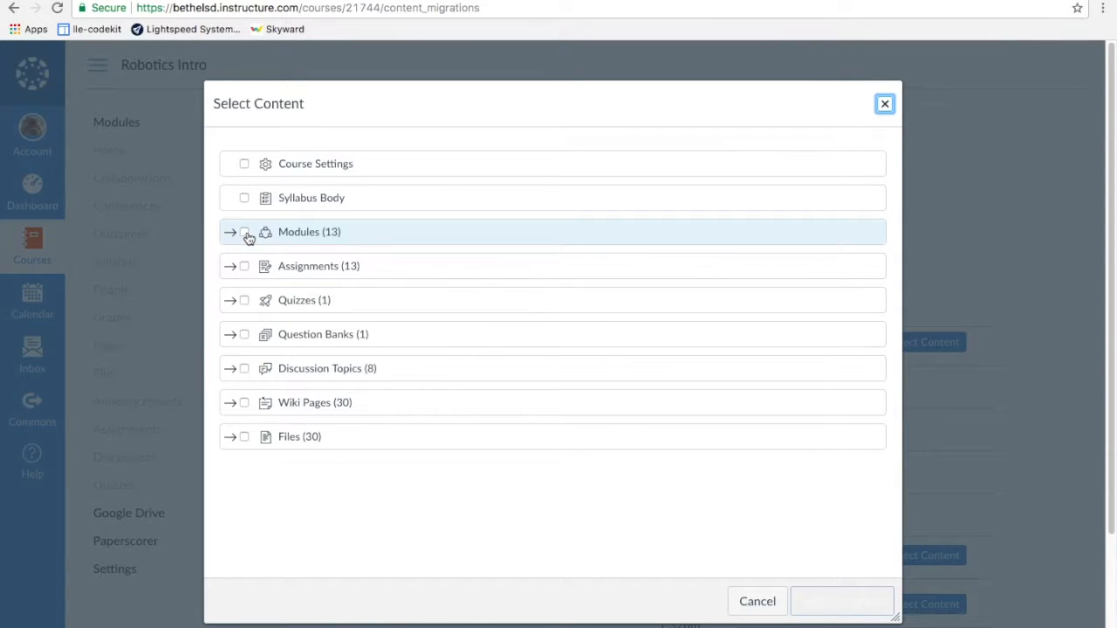
click(244, 232)
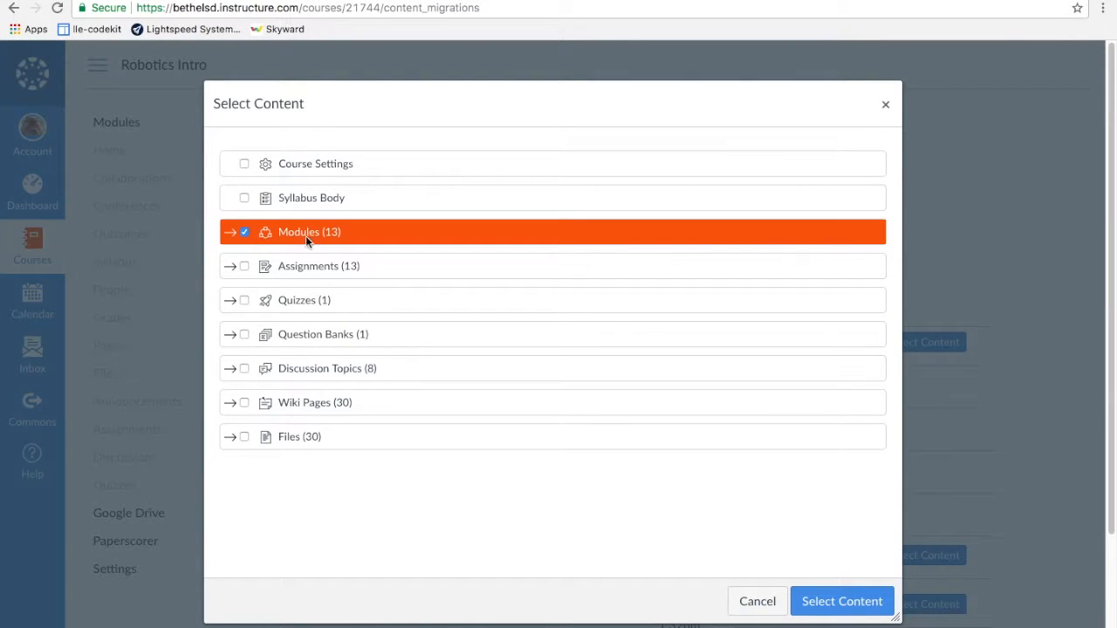
click(244, 230)
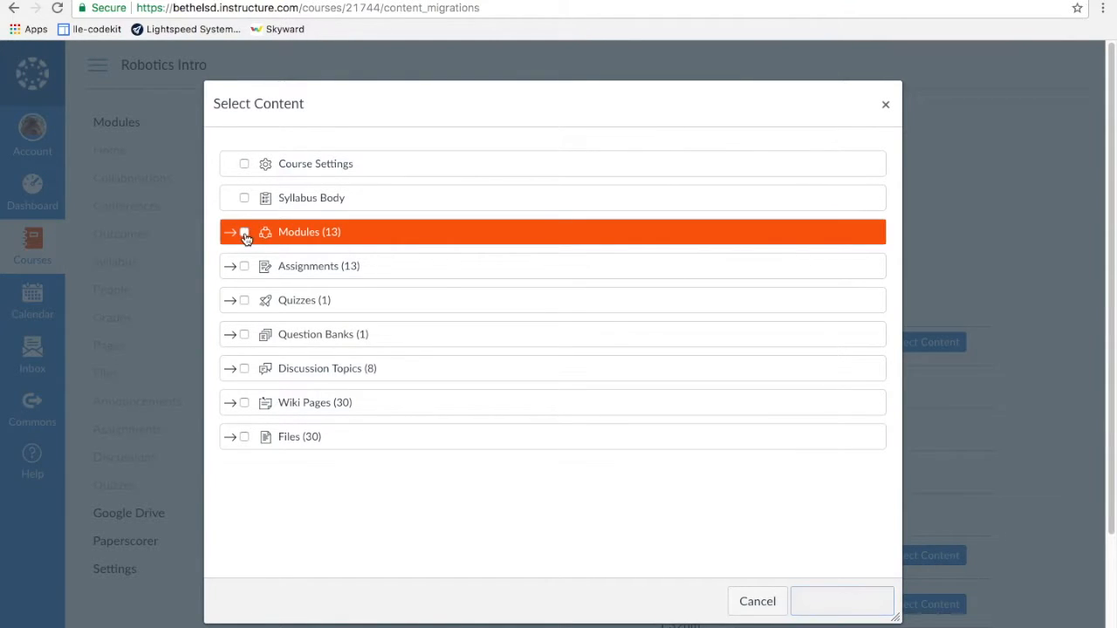
click(230, 231)
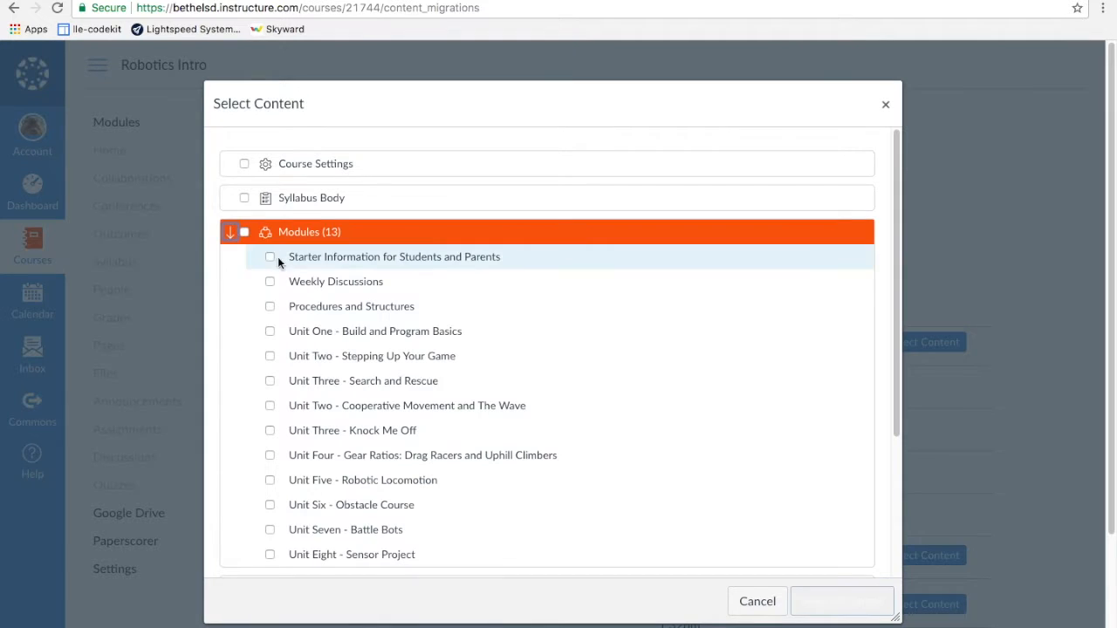
mouse_move(272, 356)
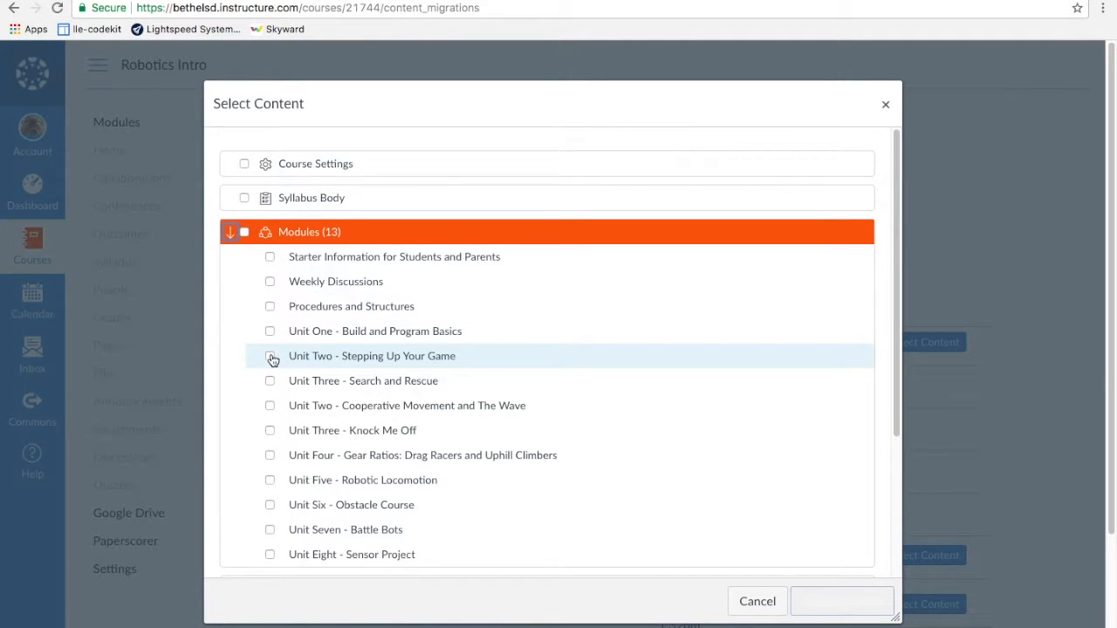
Check only Unit Two - Stepping Up Your Game and confirm Select Content.
click(269, 356)
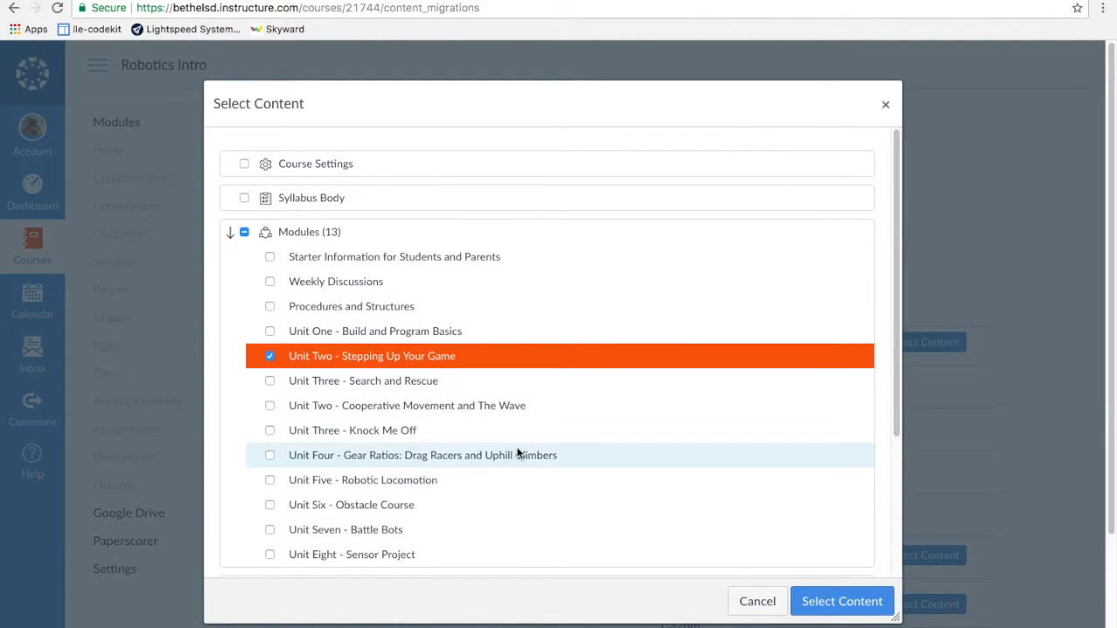
click(841, 600)
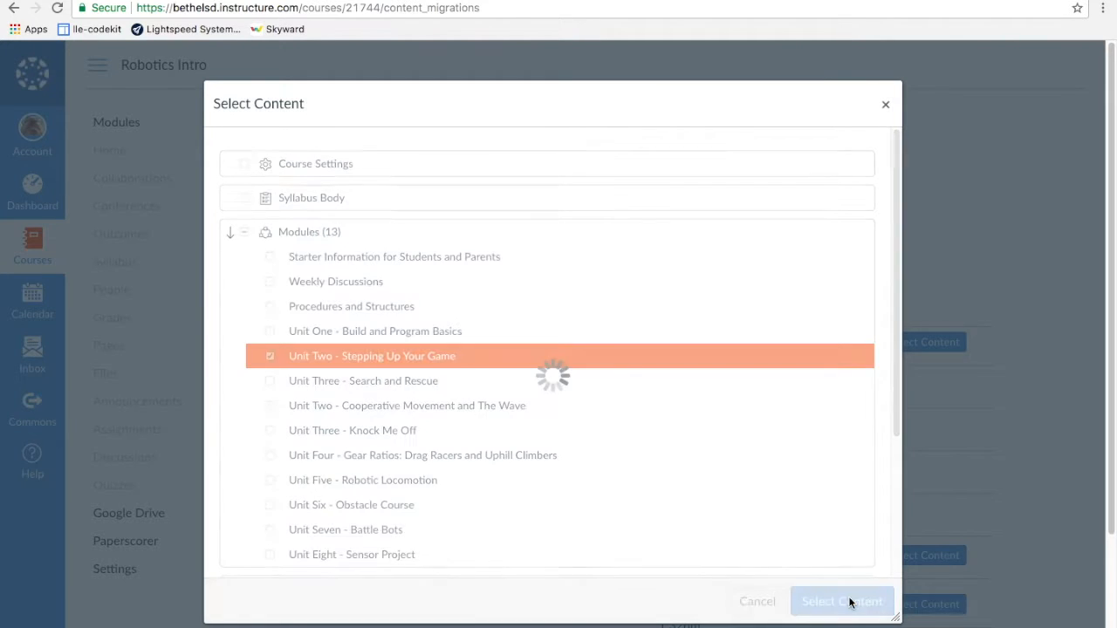
click(841, 600)
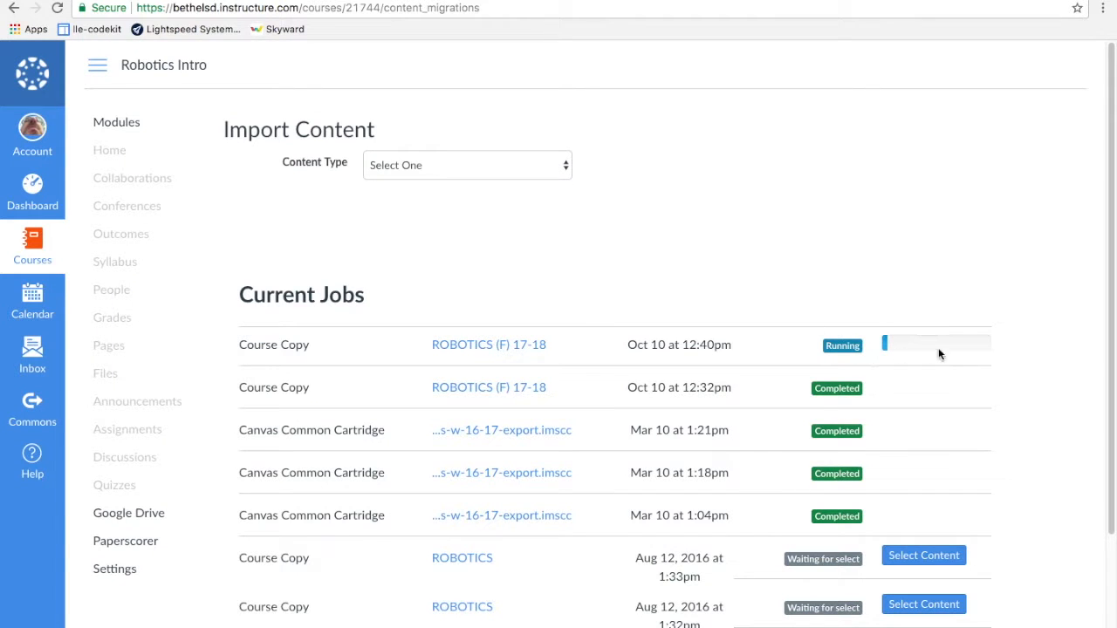
mouse_move(680, 283)
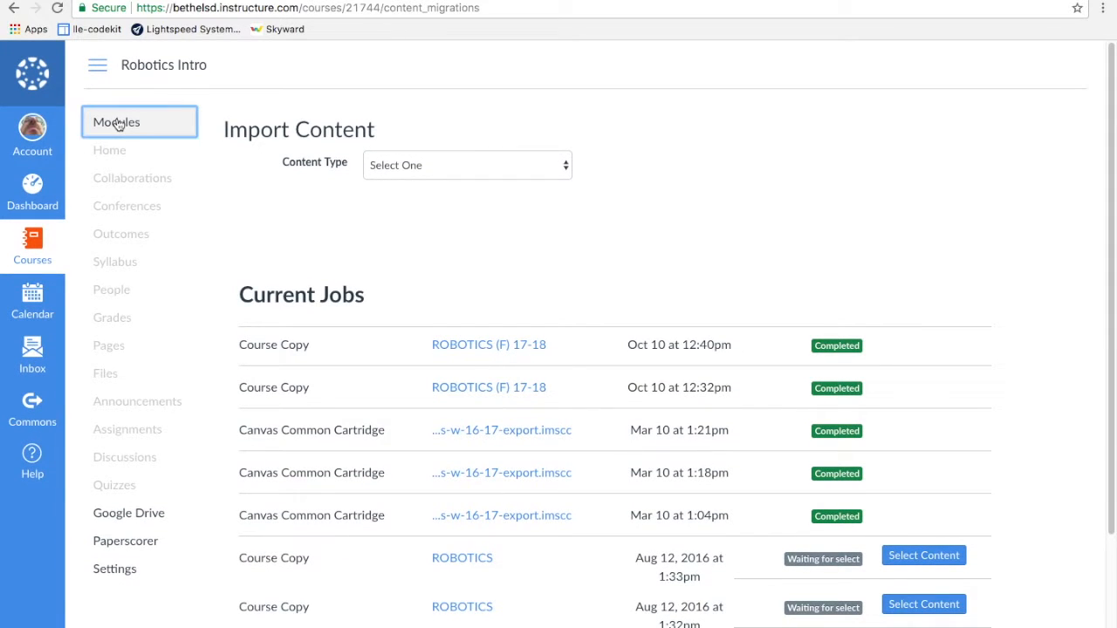
Scroll through Robotics Intro's Modules list to confirm the imported Unit Two appears.
click(115, 122)
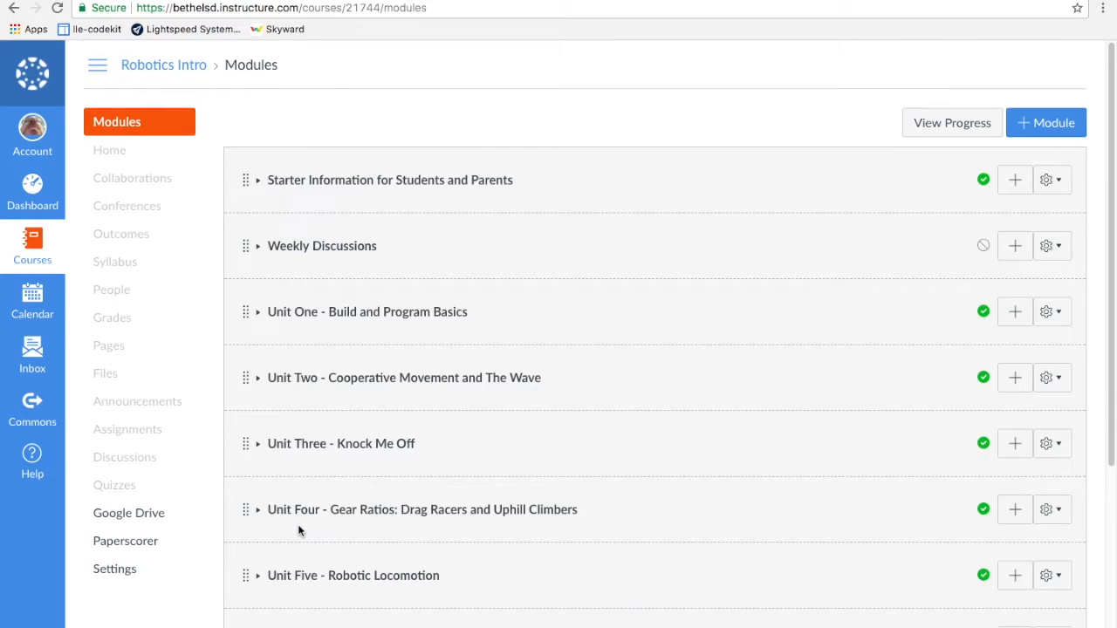
scroll(down, 3)
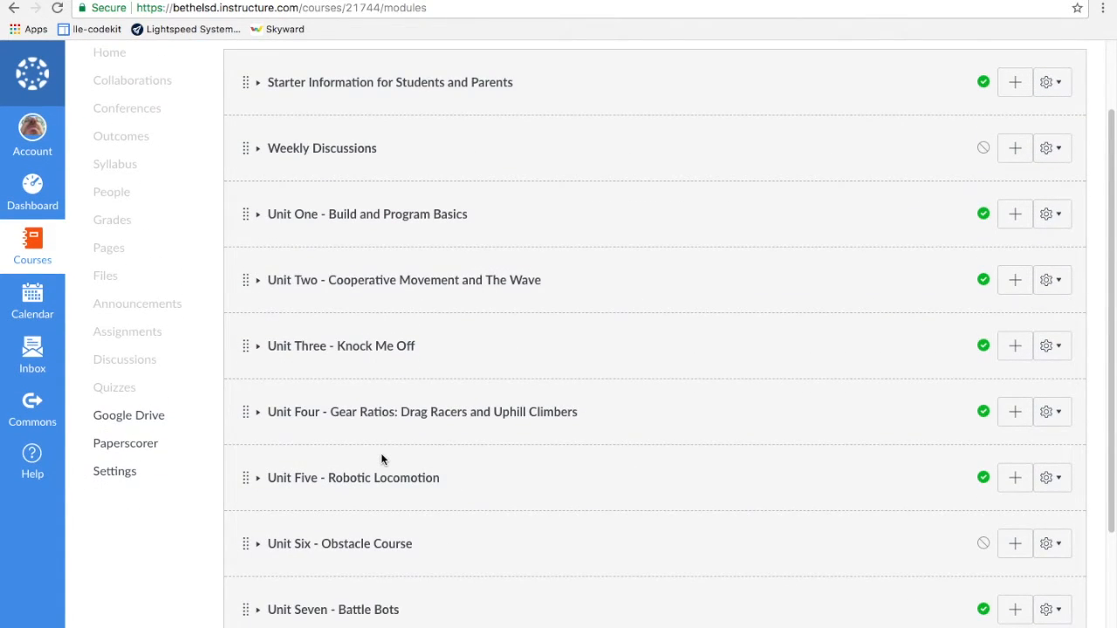
mouse_move(625, 269)
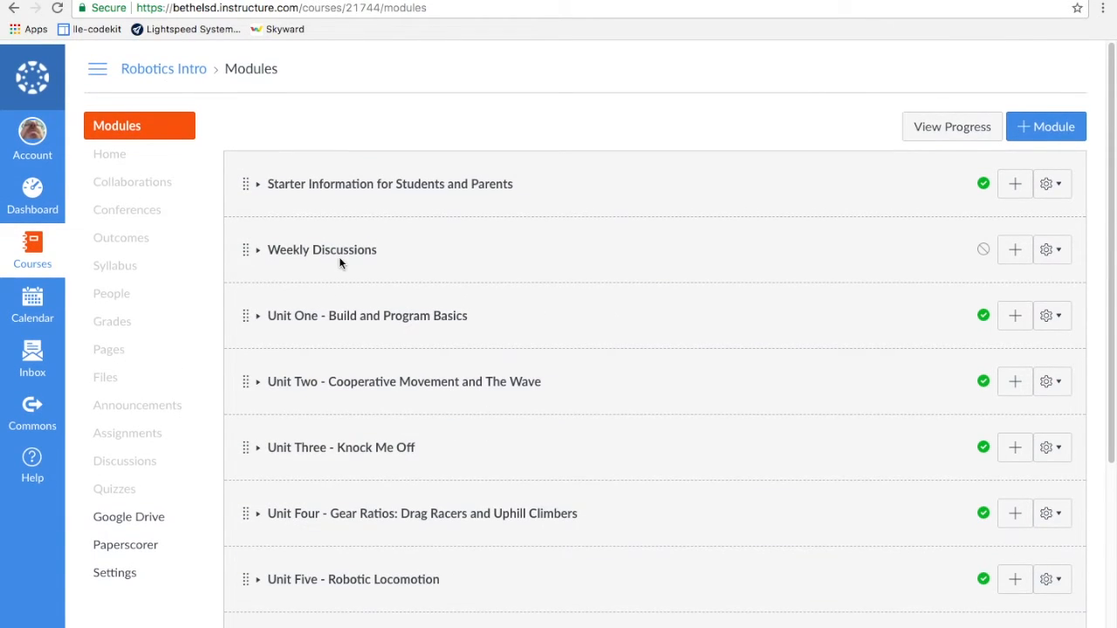
scroll(down, 3)
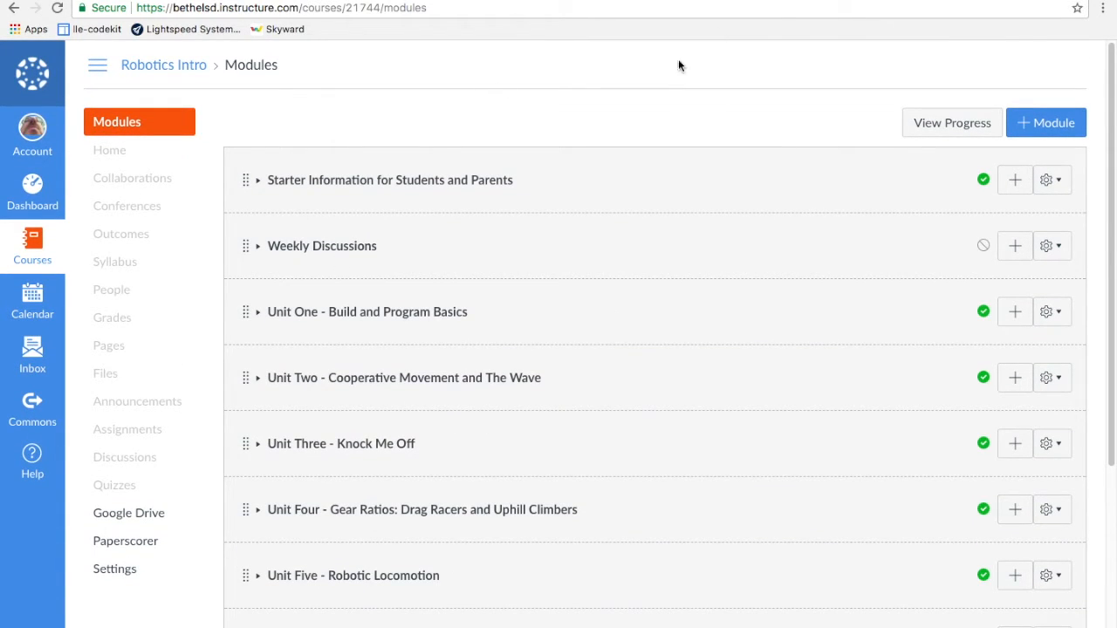